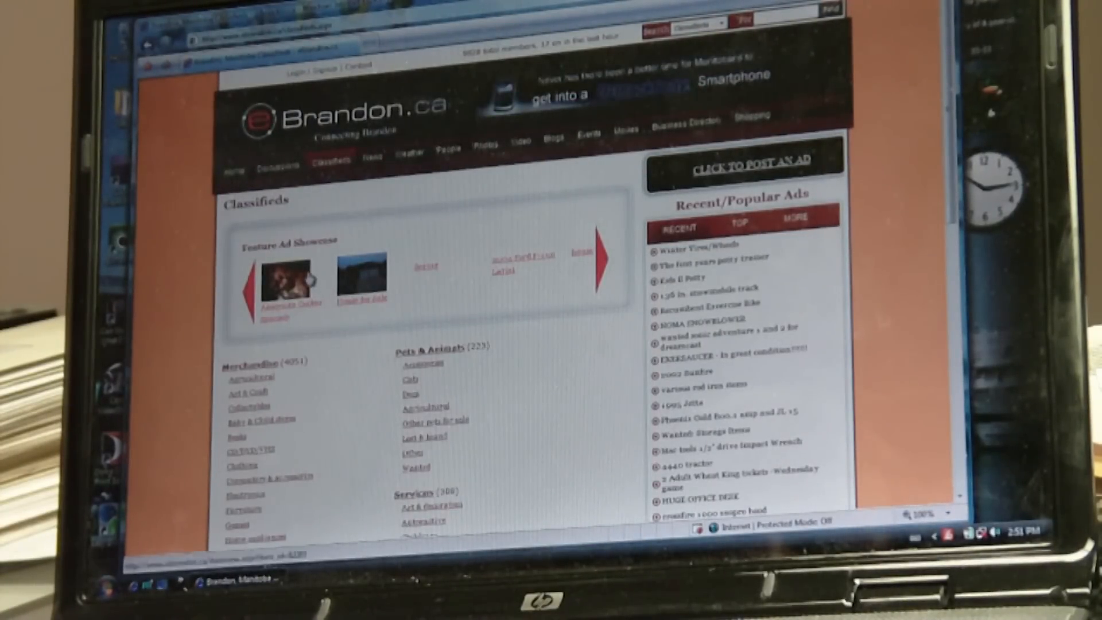
Step: Start posting a new eBrandon classified ad from the Classifieds page
{"action": "scroll", "scroll_direction": "down", "scroll_amount": 3}
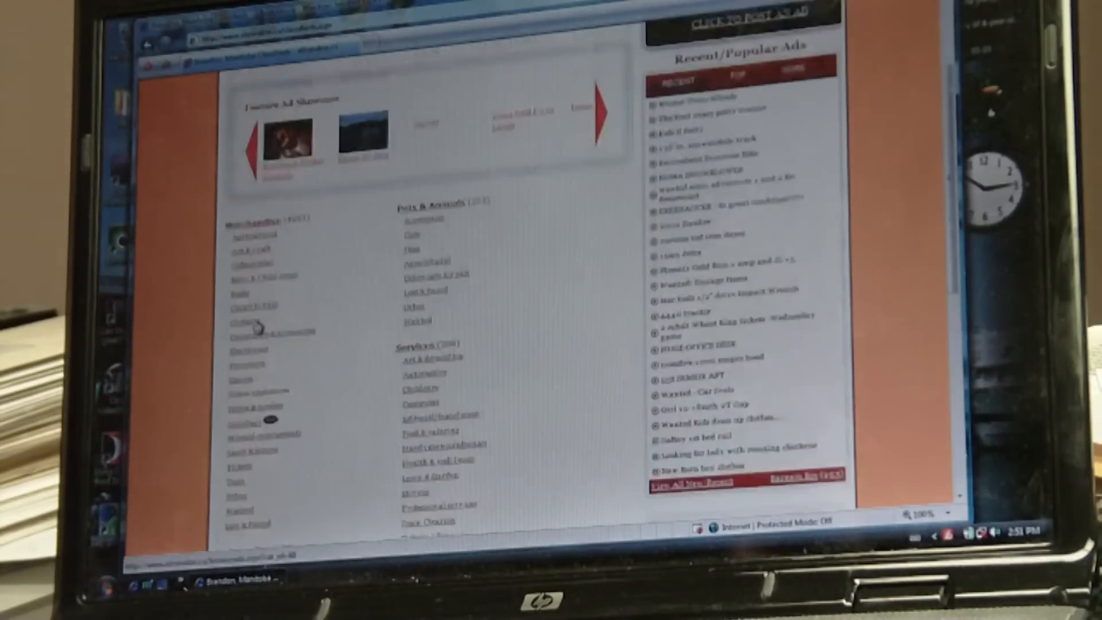
{"action": "scroll", "scroll_direction": "up", "scroll_amount": 3}
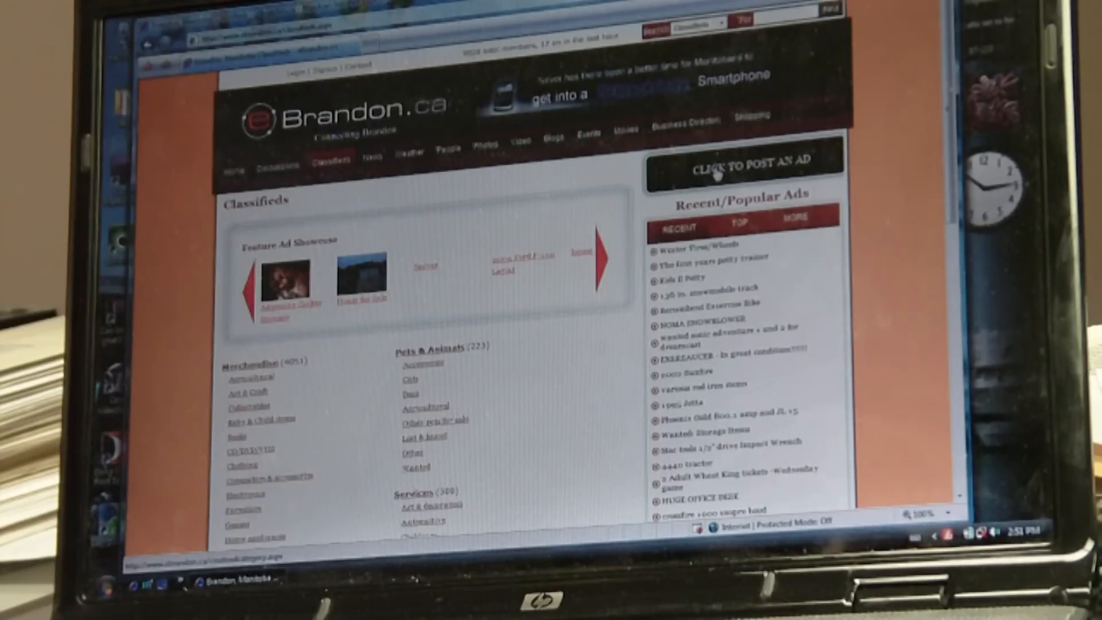
{"action": "left_click", "coordinate": [745, 160]}
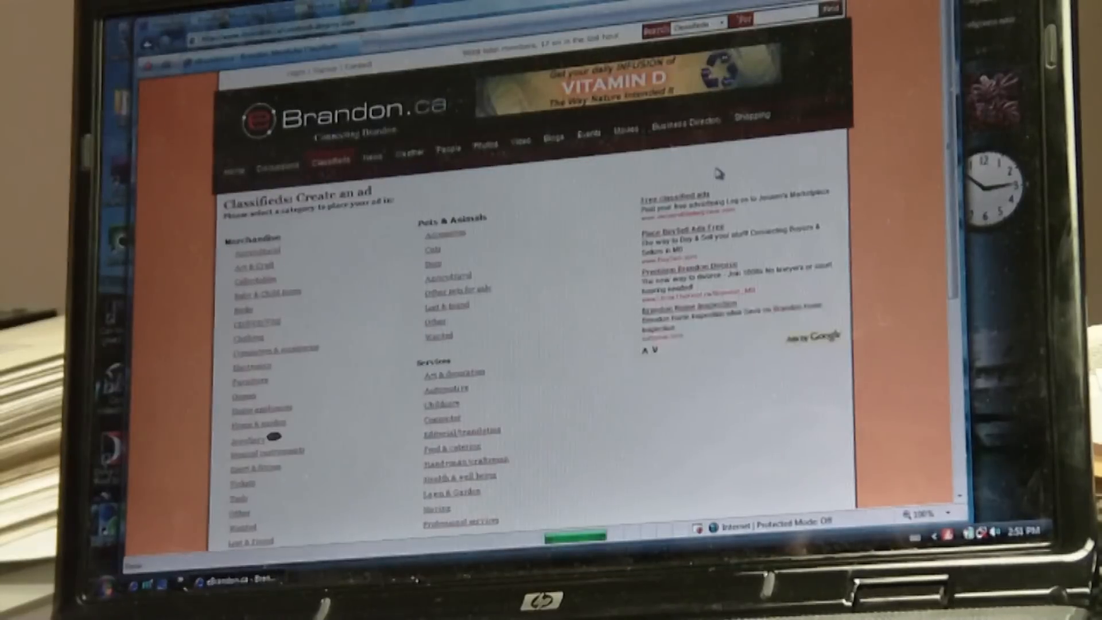
{"action": "mouse_move", "coordinate": [573, 257]}
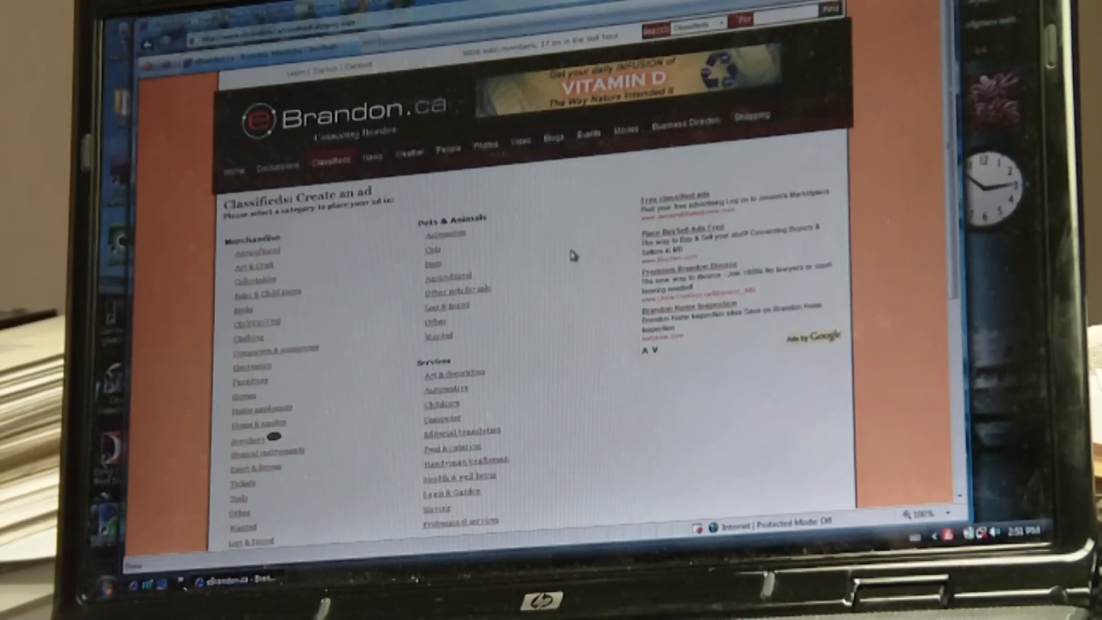
{"action": "mouse_move", "coordinate": [548, 281]}
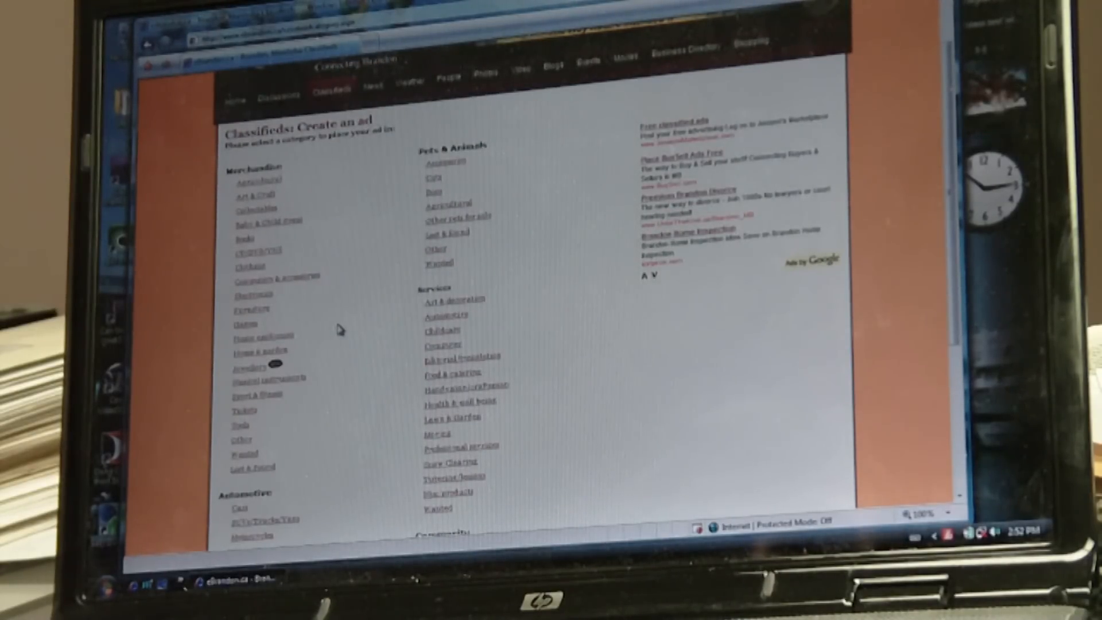
{"action": "mouse_move", "coordinate": [331, 349]}
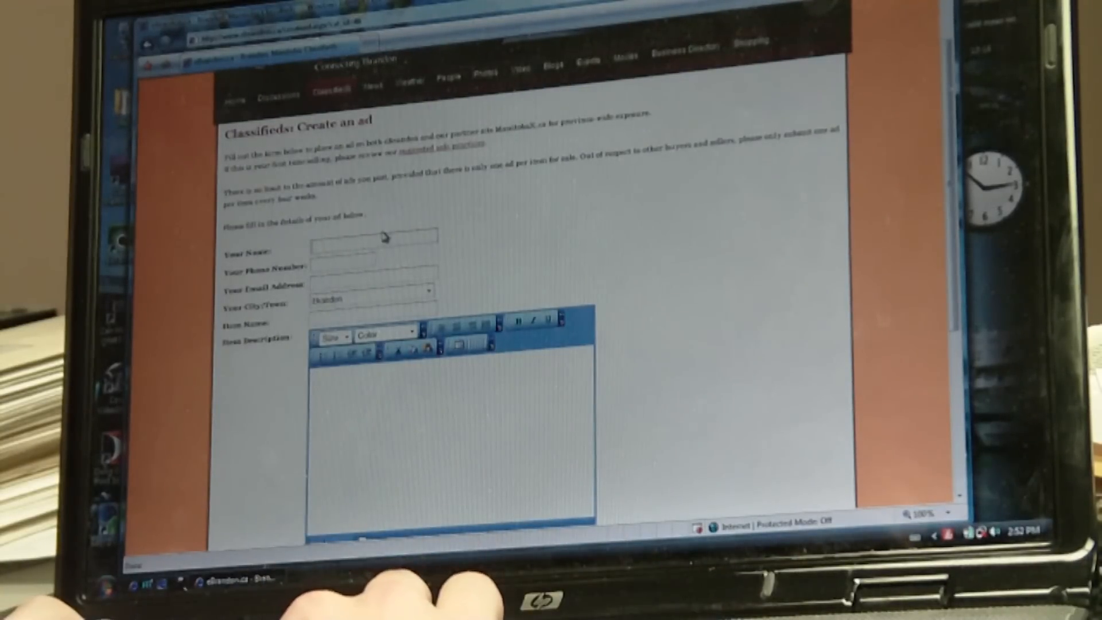
Step: Enter the seller's name and continue down to the contact fields
{"action": "type", "text": "Adam"}
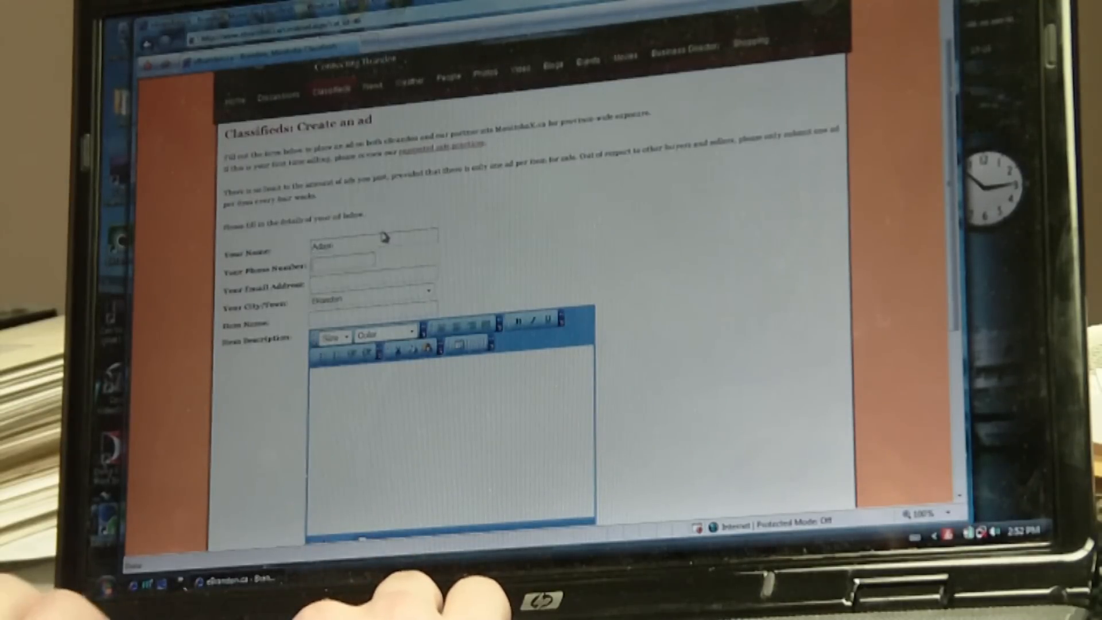
{"action": "scroll", "scroll_direction": "down", "scroll_amount": 3}
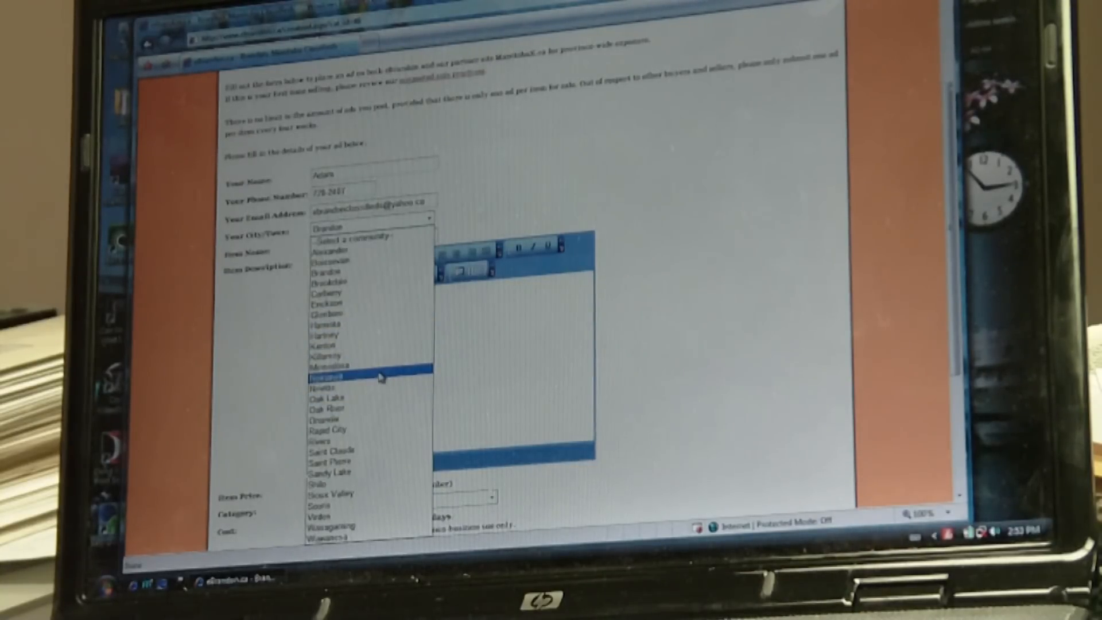
{"action": "mouse_move", "coordinate": [366, 367]}
{"action": "type", "text": "Busines"}
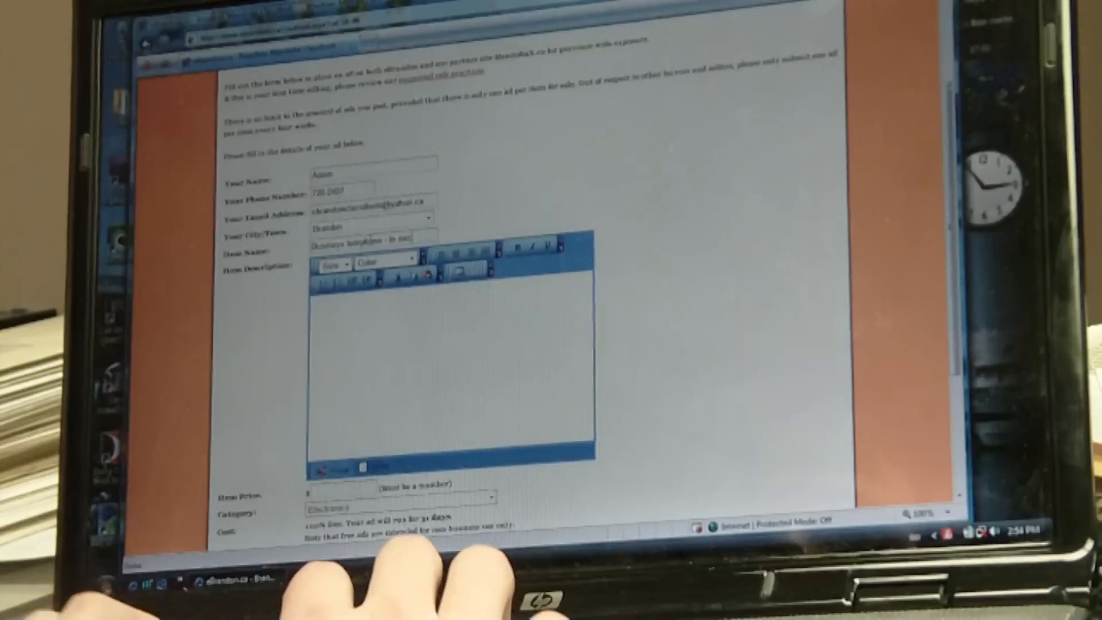
Step: Enter 'Business telephone - in excellent condition' as the item name
{"action": "type", "text": "a telephone - in excellent condition"}
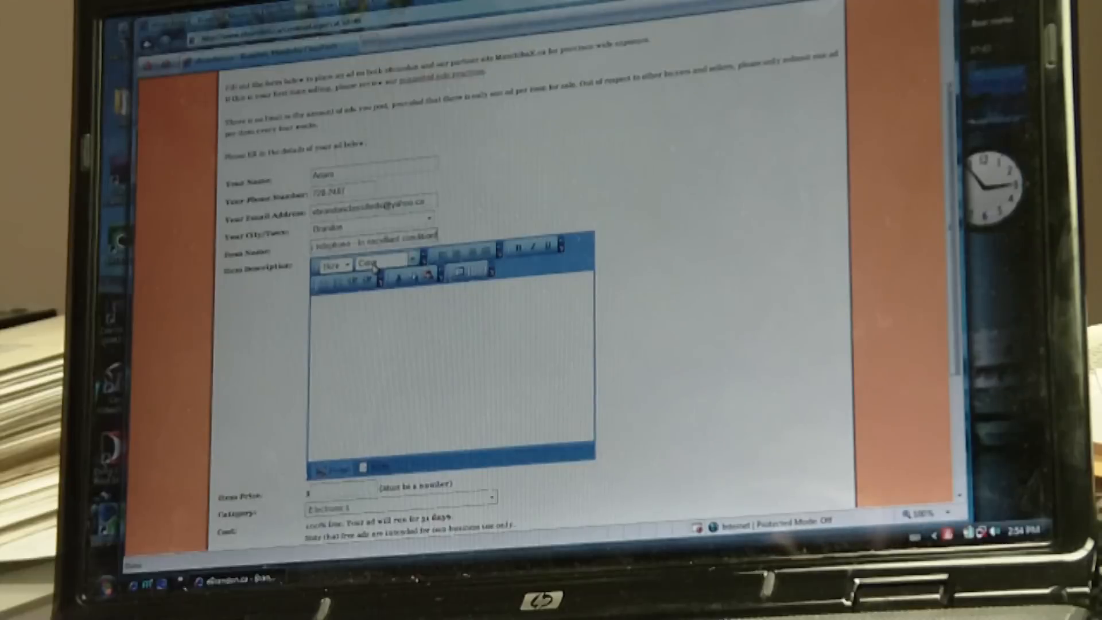
Step: Describe one business telephone for sale in excellent condition, asking $40 OBO
{"action": "scroll", "scroll_direction": "down", "scroll_amount": 3}
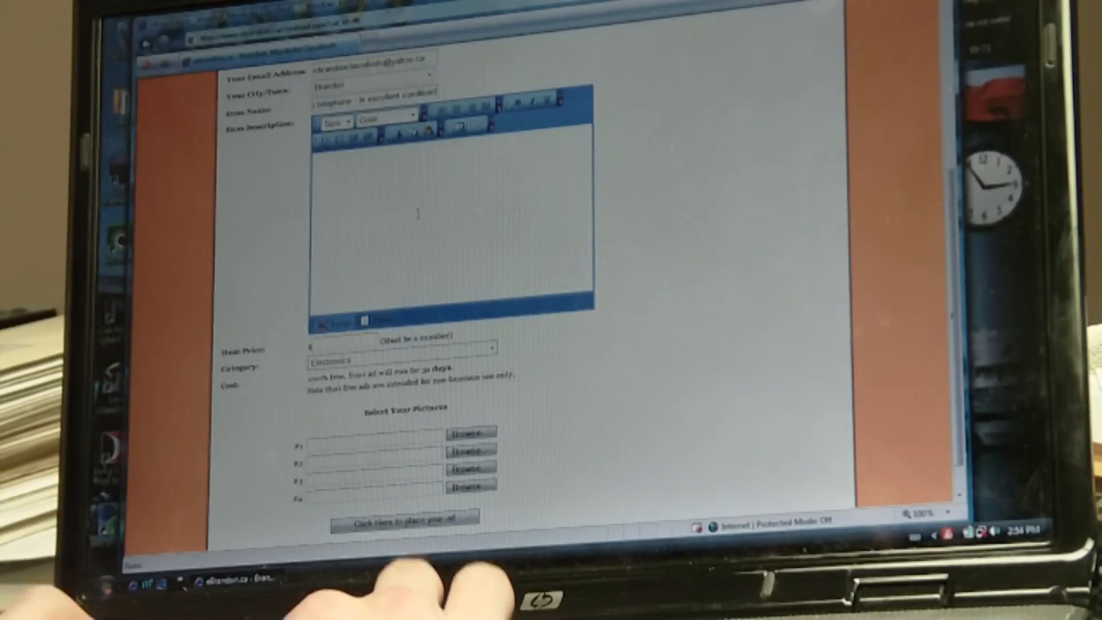
{"action": "type", "text": "I have one"}
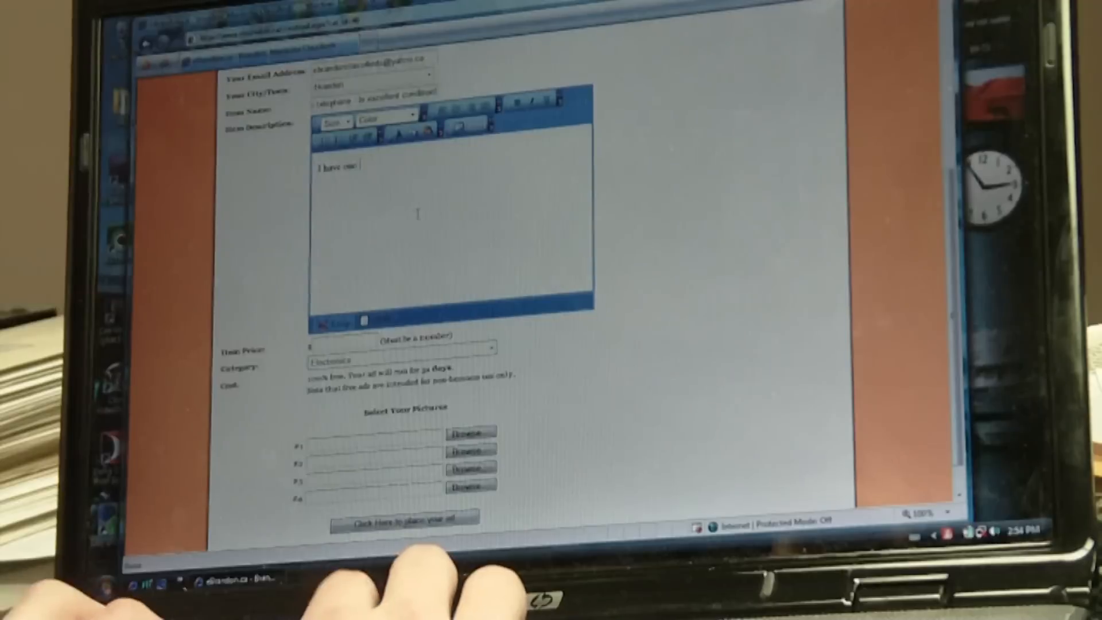
{"action": "type", "text": "business telephone"}
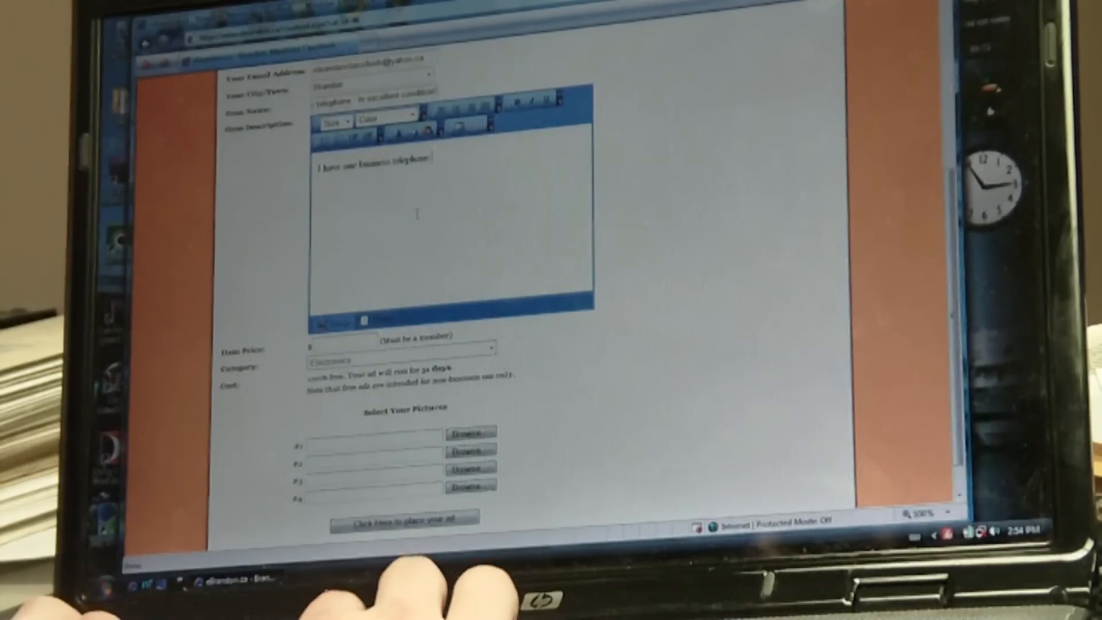
{"action": "type", "text": "for sale, in excellent"}
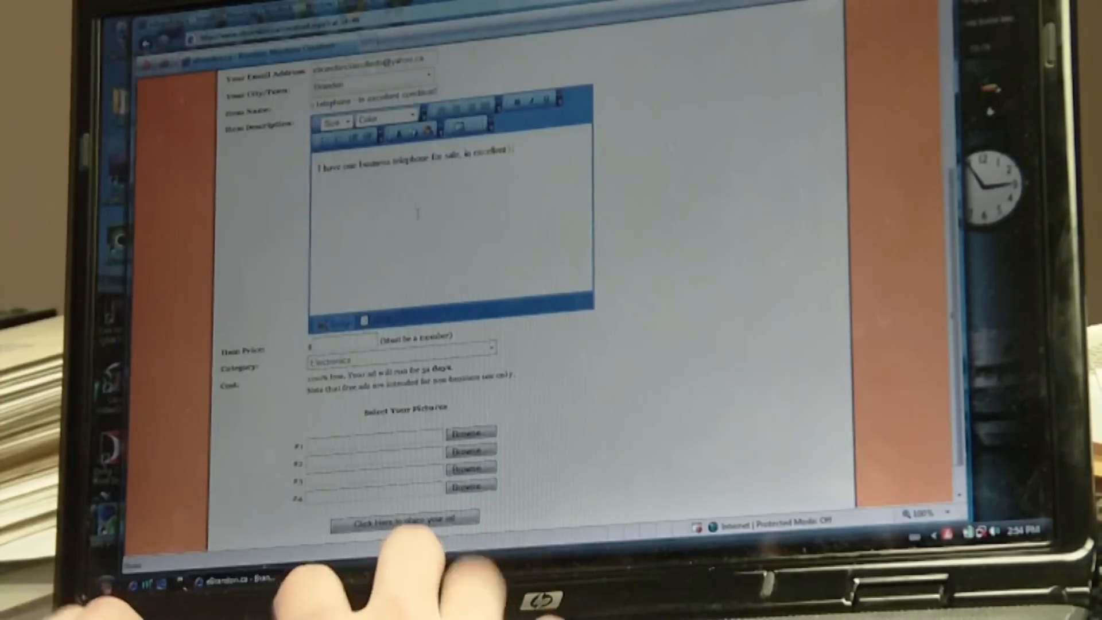
{"action": "type", "text": "condition"}
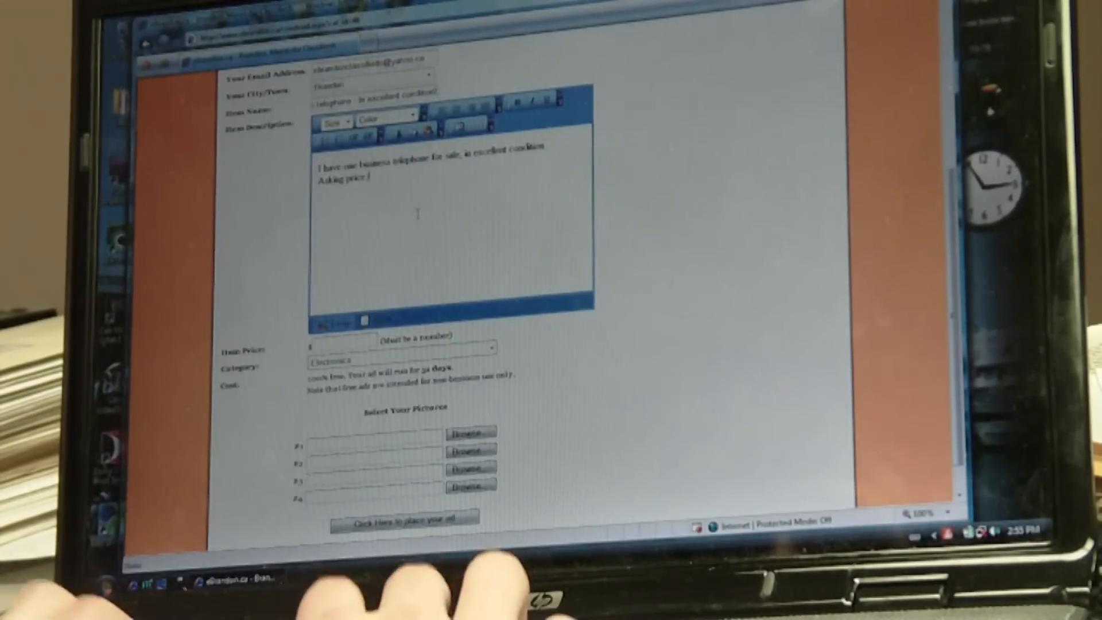
{"action": "type", "text": "is $40 OBO"}
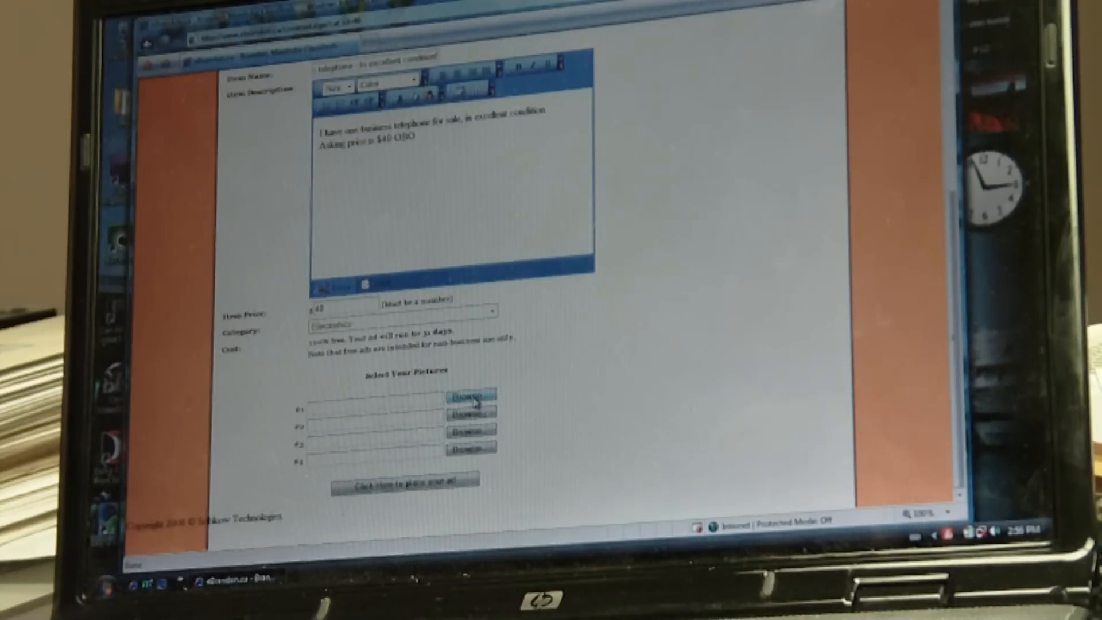
Step: Attach the JPG from the Pictures folder as picture #1
{"action": "left_click", "coordinate": [469, 395]}
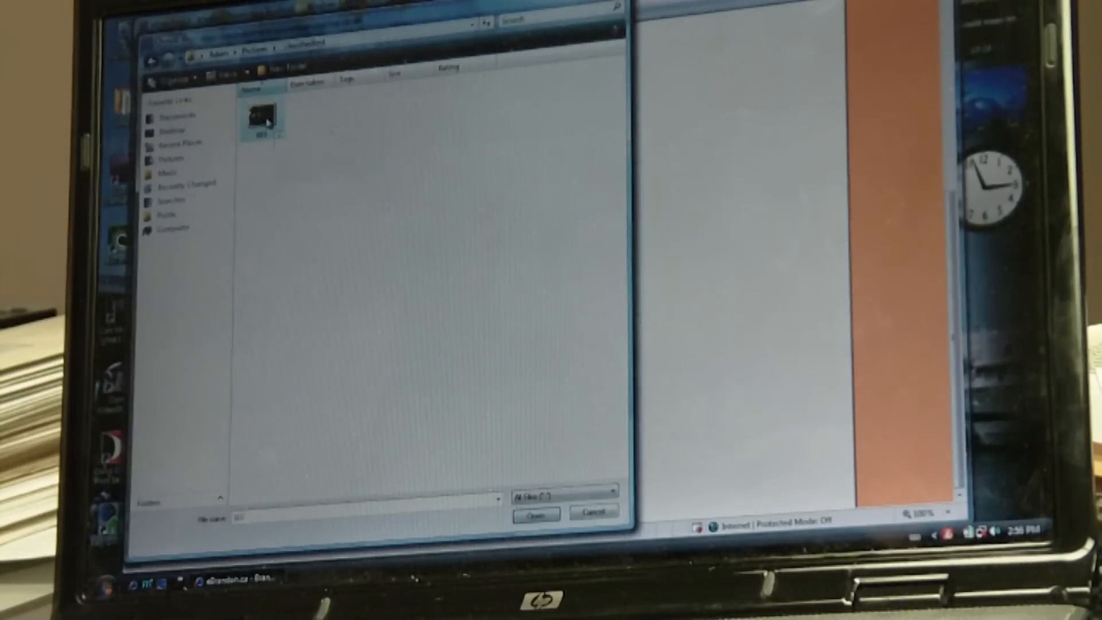
{"action": "left_click", "coordinate": [536, 514]}
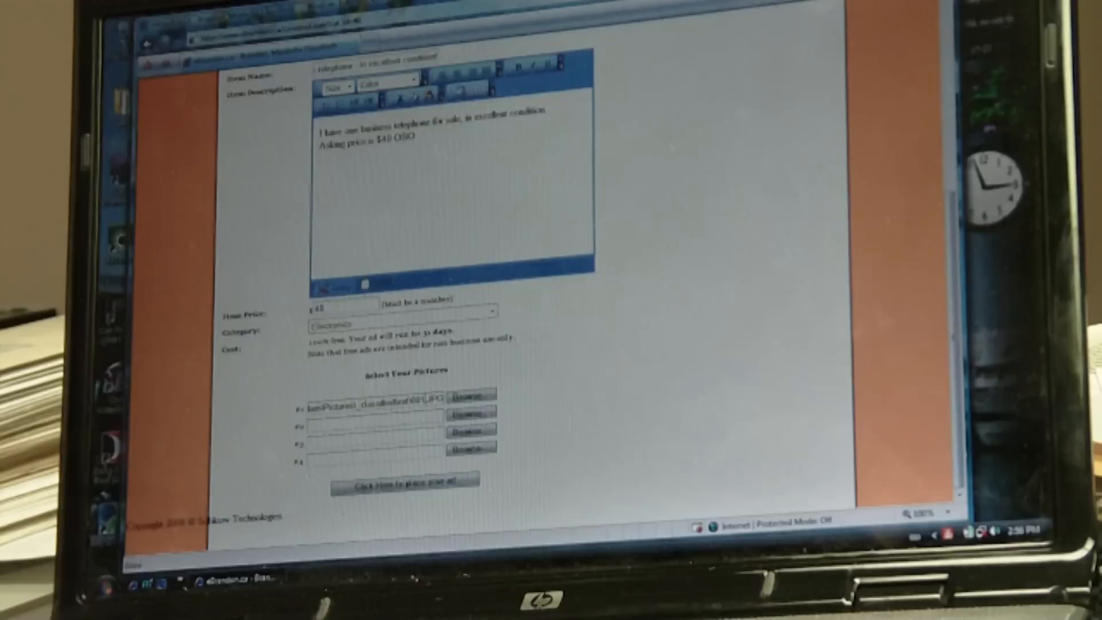
Step: Submit the completed business telephone ad for placement
{"action": "left_click", "coordinate": [400, 485]}
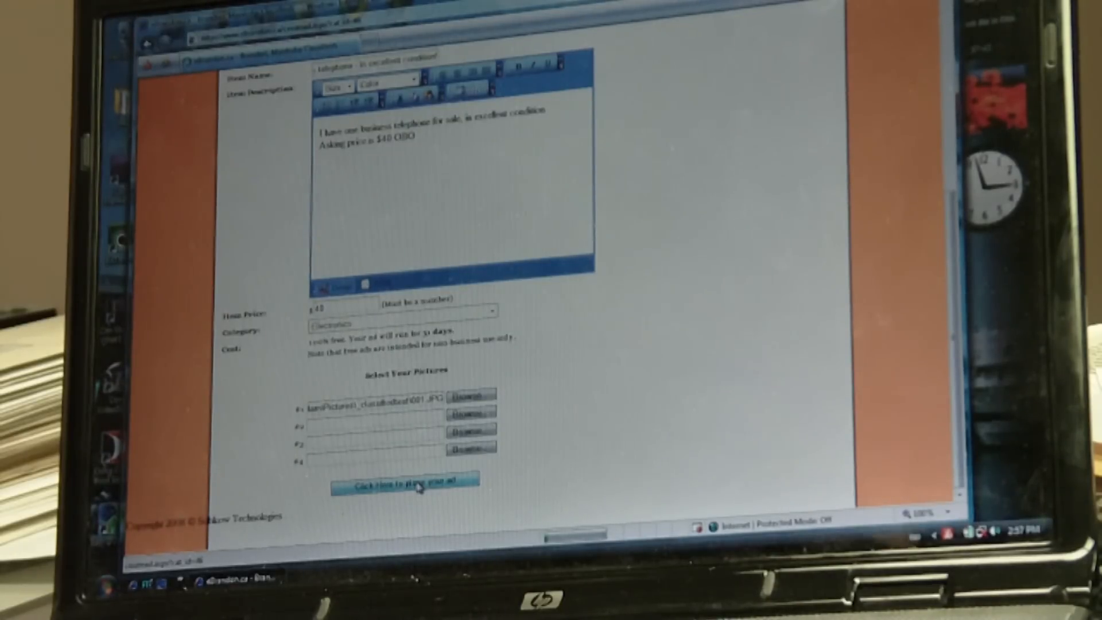
Step: Go to the Yahoo Mail sign-in page with ID and password entered
{"action": "left_click", "coordinate": [404, 485]}
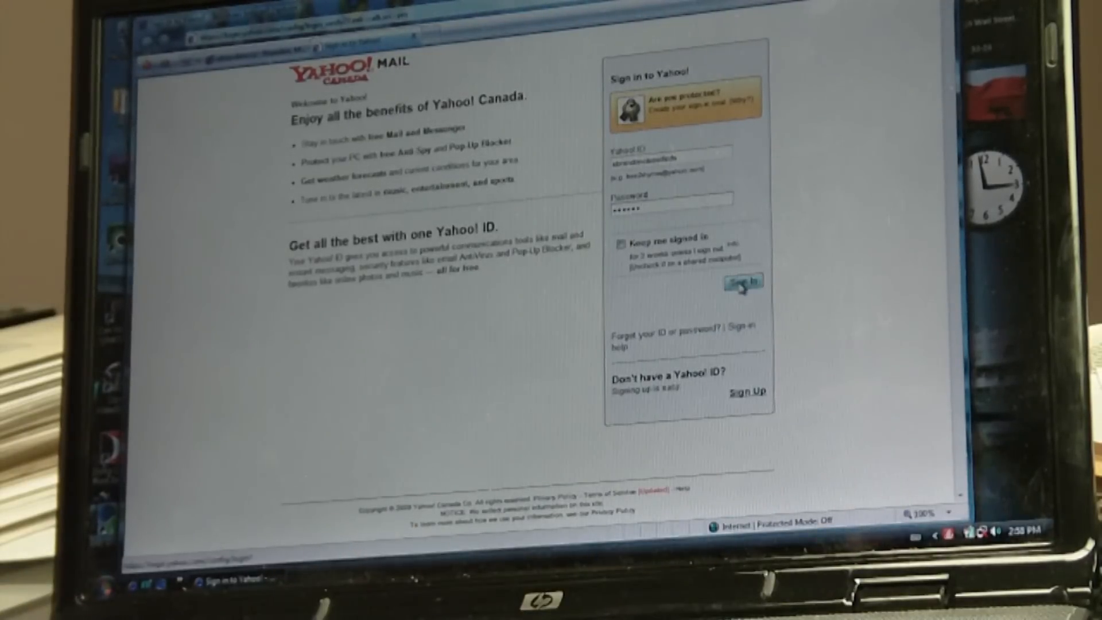
Step: Sign in to Yahoo Mail, dismiss the welcome popup, and view the inbox
{"action": "left_click", "coordinate": [739, 282]}
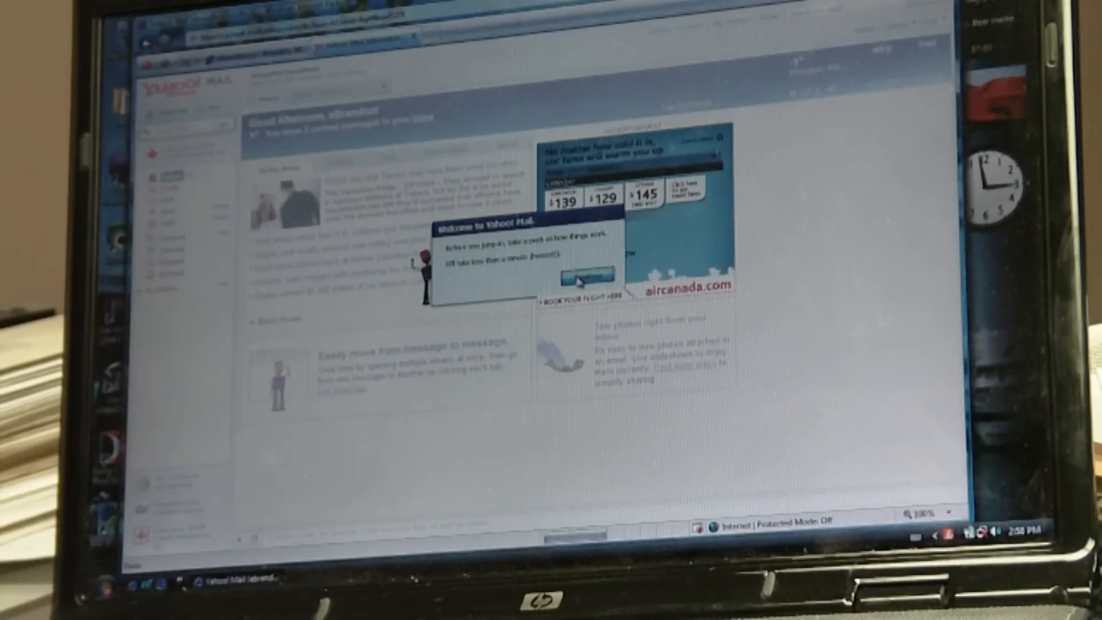
{"action": "left_click", "coordinate": [578, 274]}
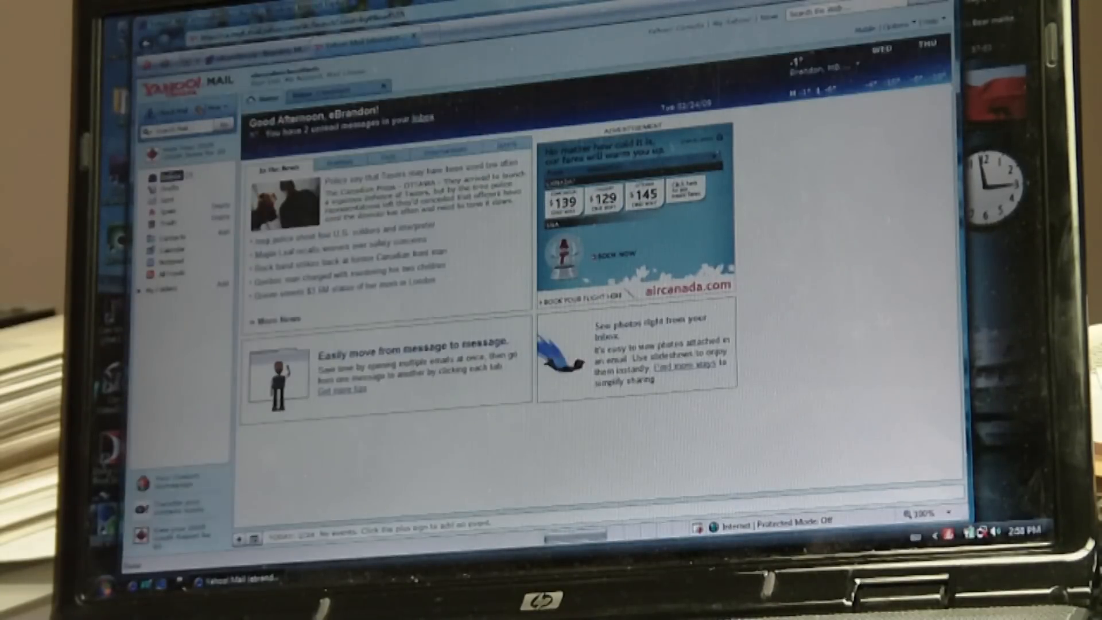
{"action": "left_click", "coordinate": [160, 174]}
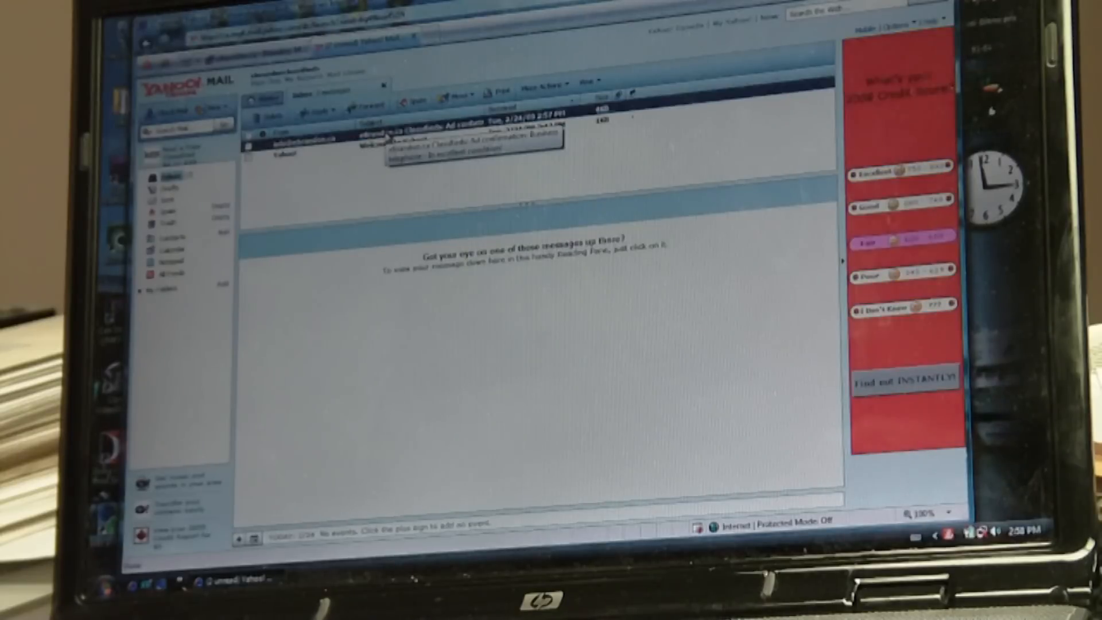
Step: Open the eBrandon confirmation email, show its images, and follow the confirm link
{"action": "left_click", "coordinate": [422, 144]}
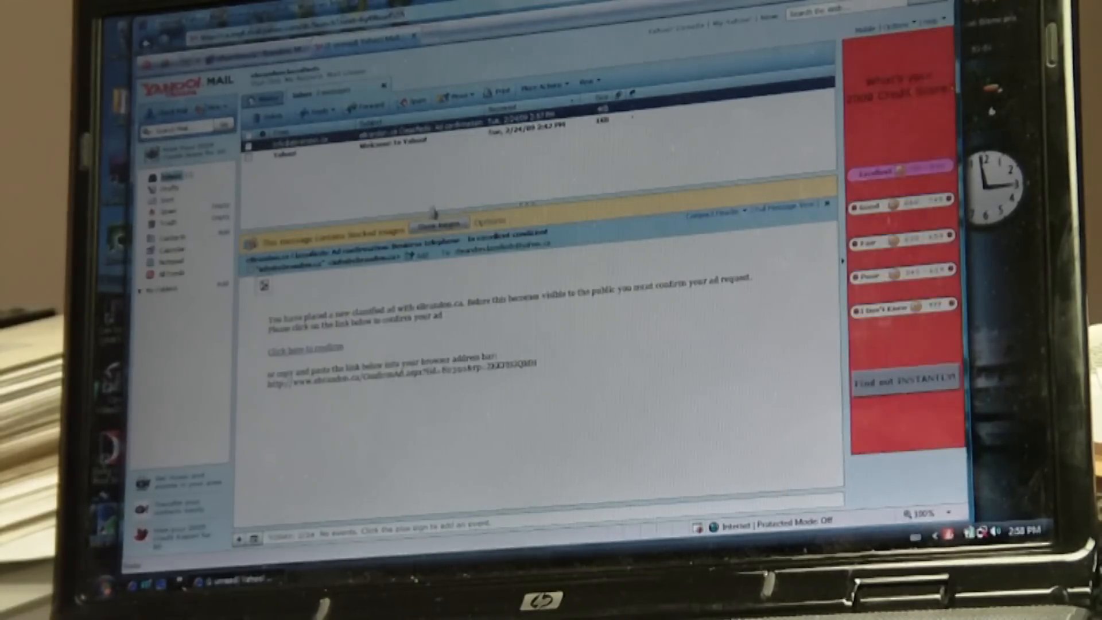
{"action": "left_click", "coordinate": [434, 223]}
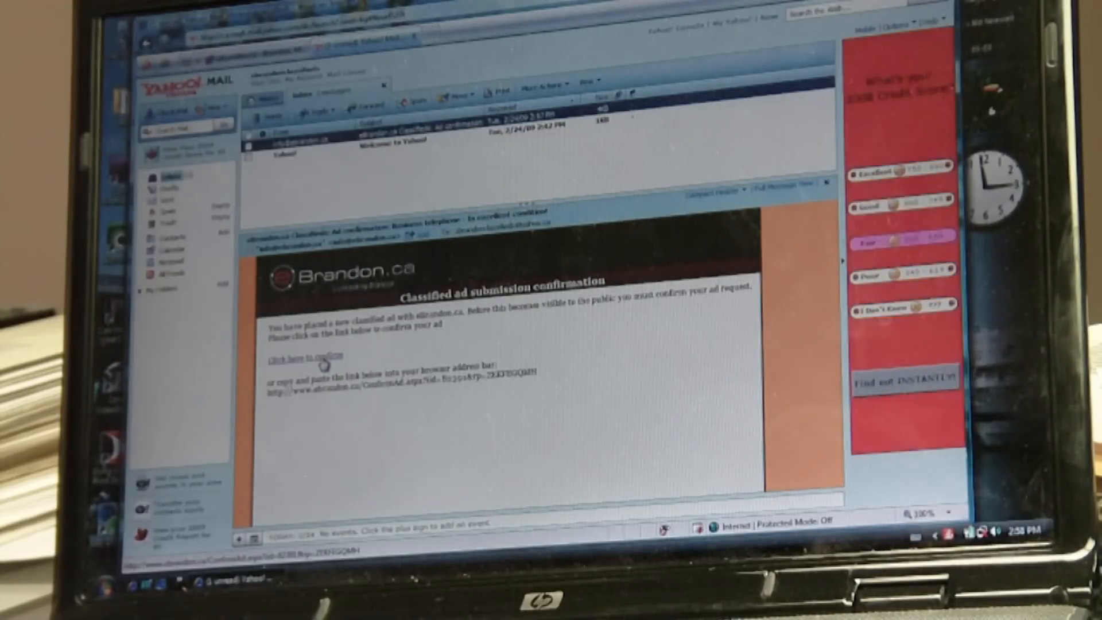
{"action": "left_click", "coordinate": [302, 357]}
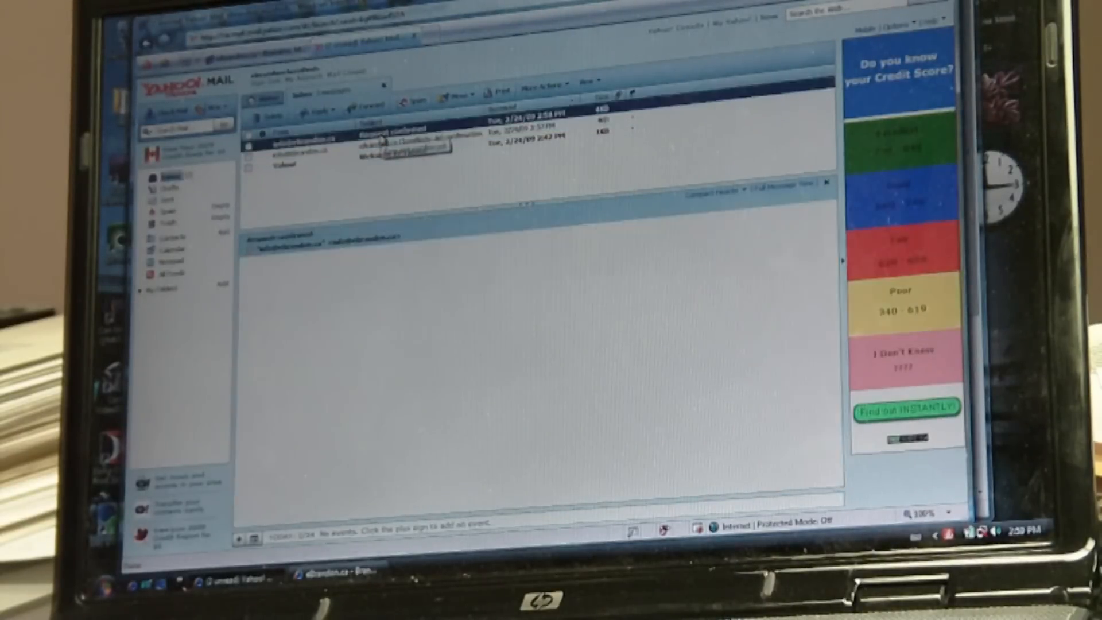
Step: Read the Request confirmed email with images shown, then scroll the eBrandon page
{"action": "left_click", "coordinate": [400, 128]}
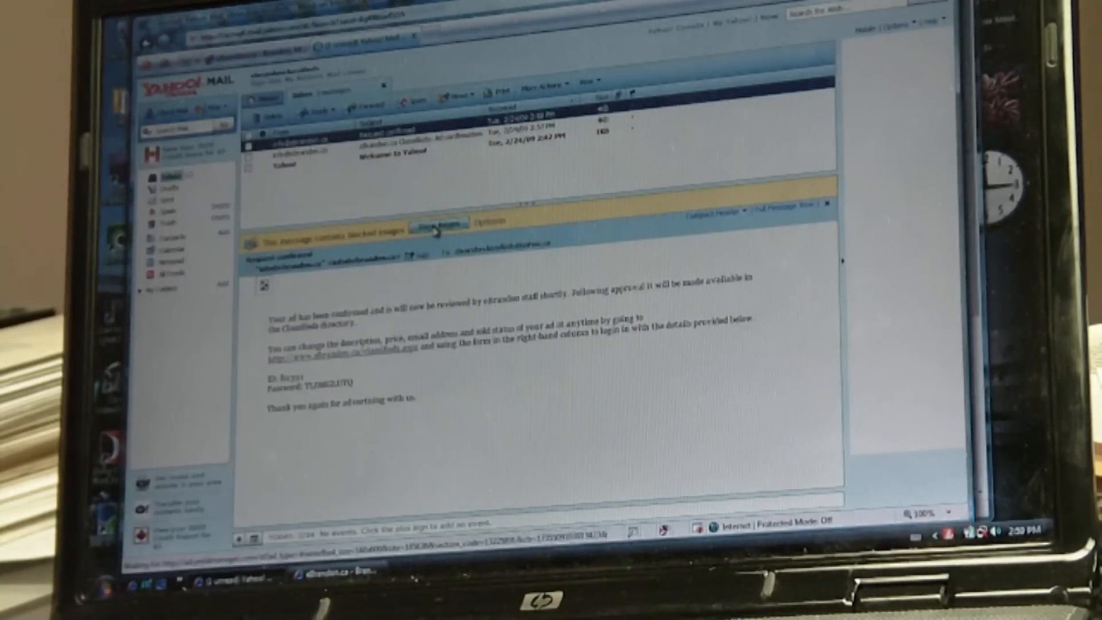
{"action": "left_click", "coordinate": [437, 223]}
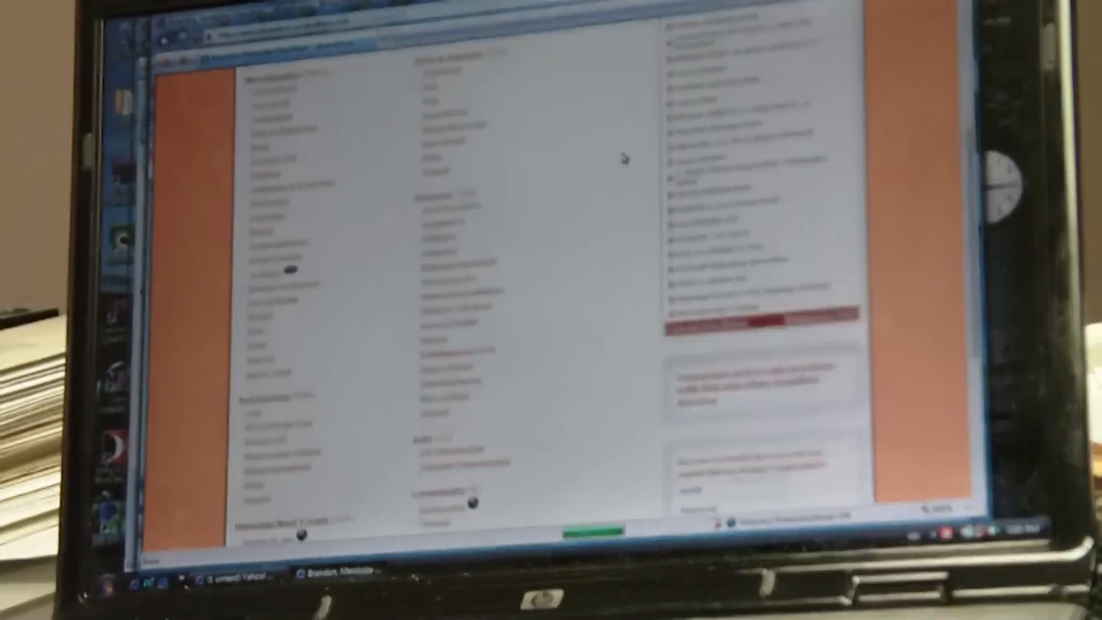
{"action": "scroll", "scroll_direction": "down", "scroll_amount": 3}
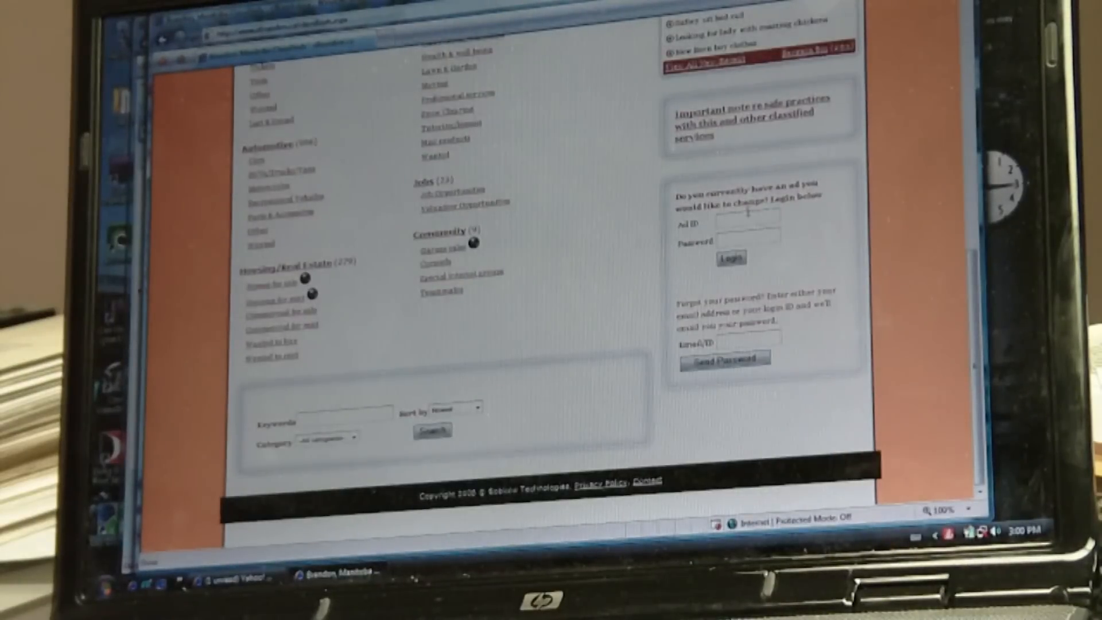